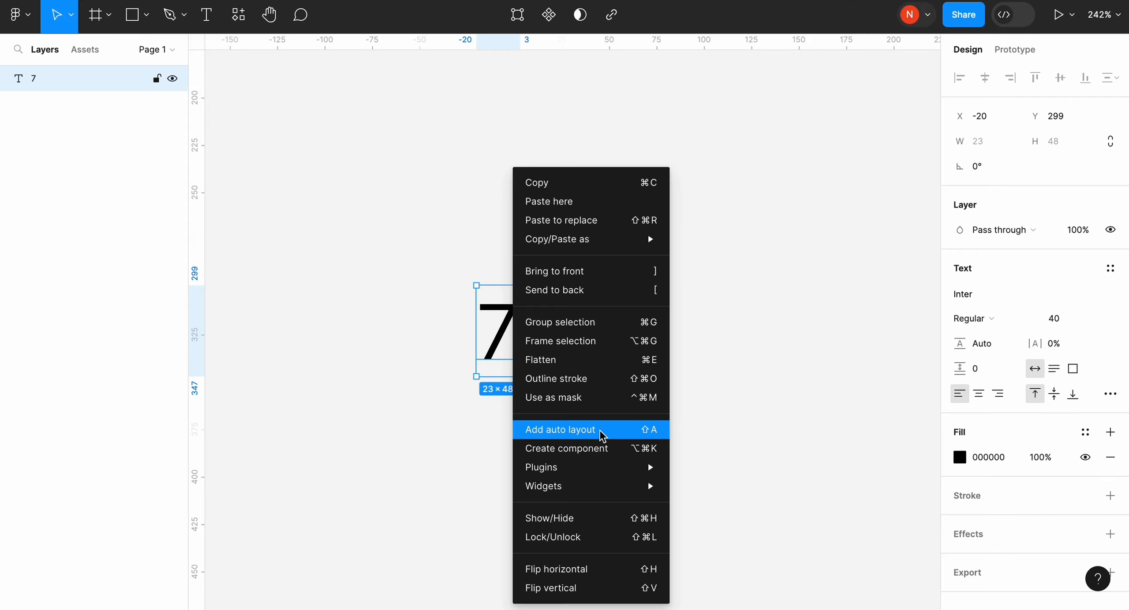
Step: Add auto layout to a digit's text layer, wrapping it in its own frame
click(559, 429)
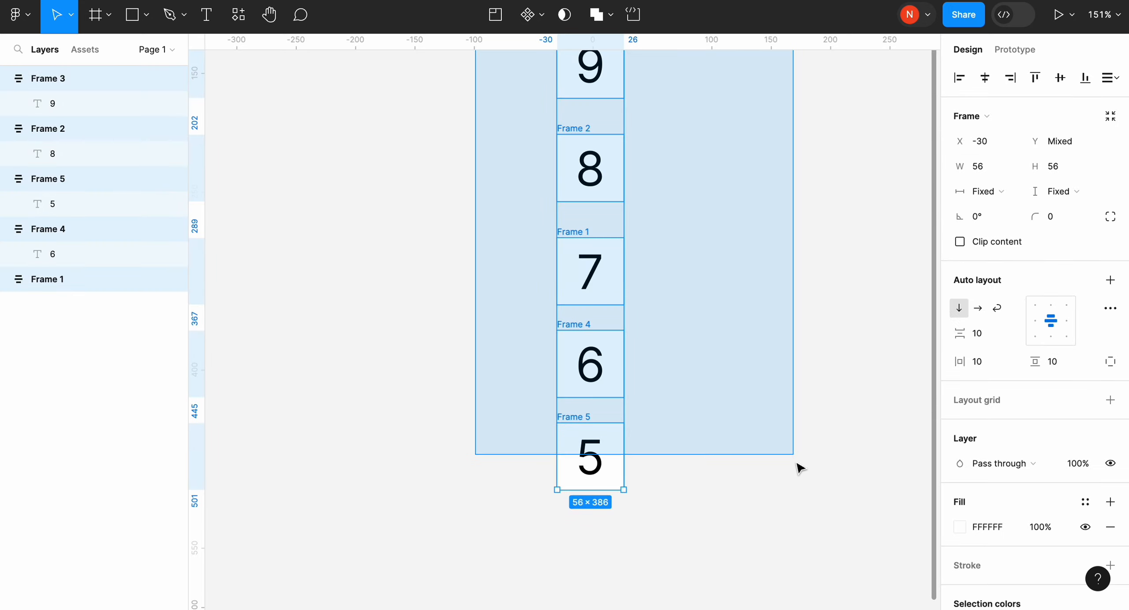
Step: Set the spacing between the digit frames to 0 and wrap them in one 'Numbers' frame
click(1111, 78)
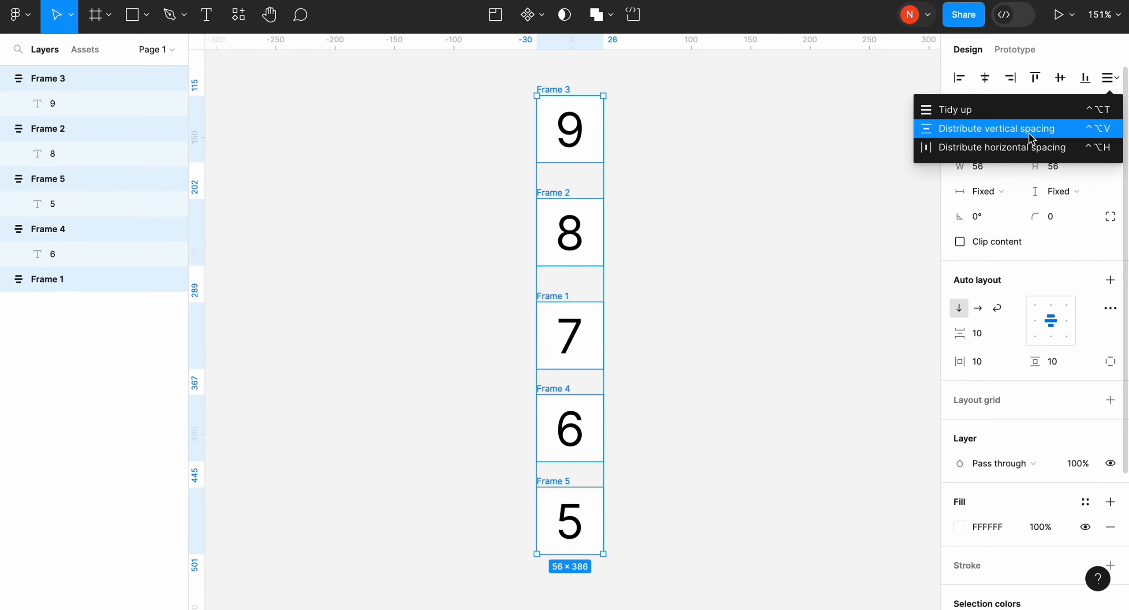
click(996, 129)
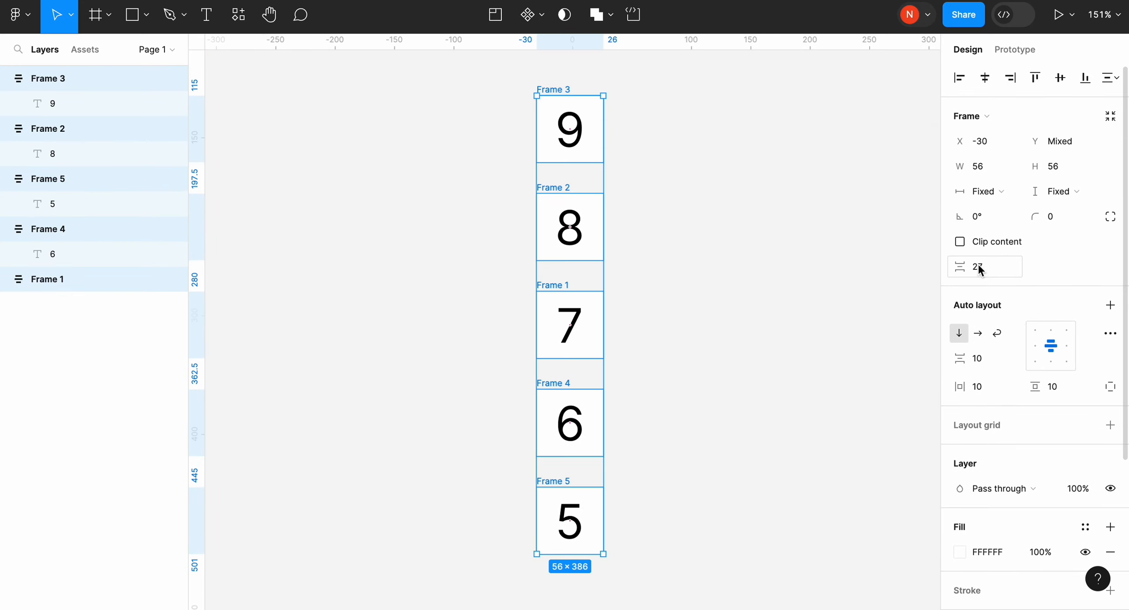
text(0)
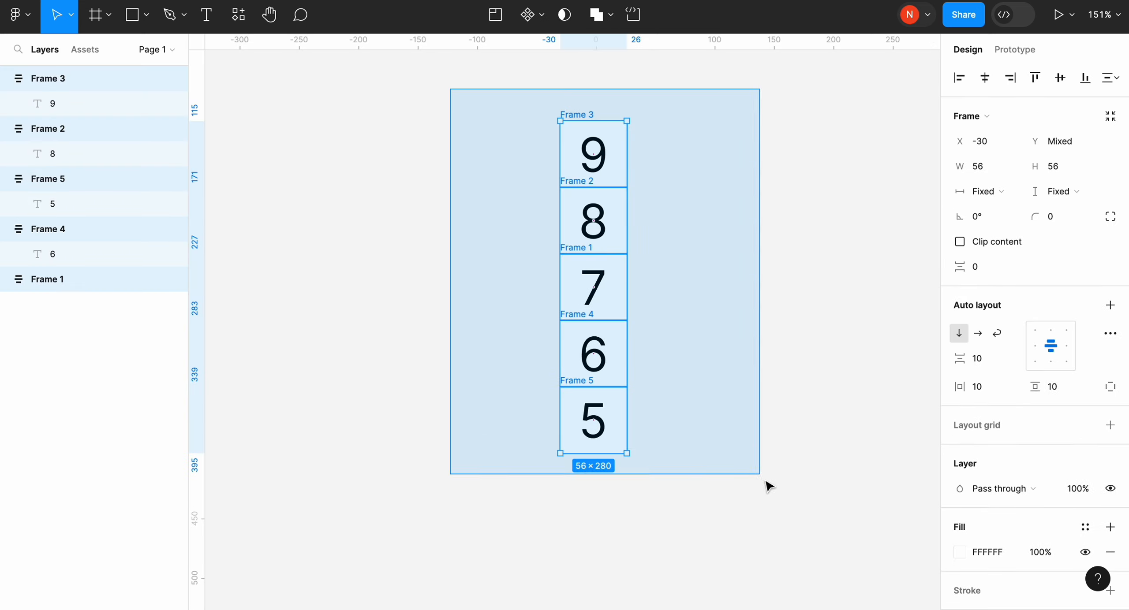
right_click(590, 286)
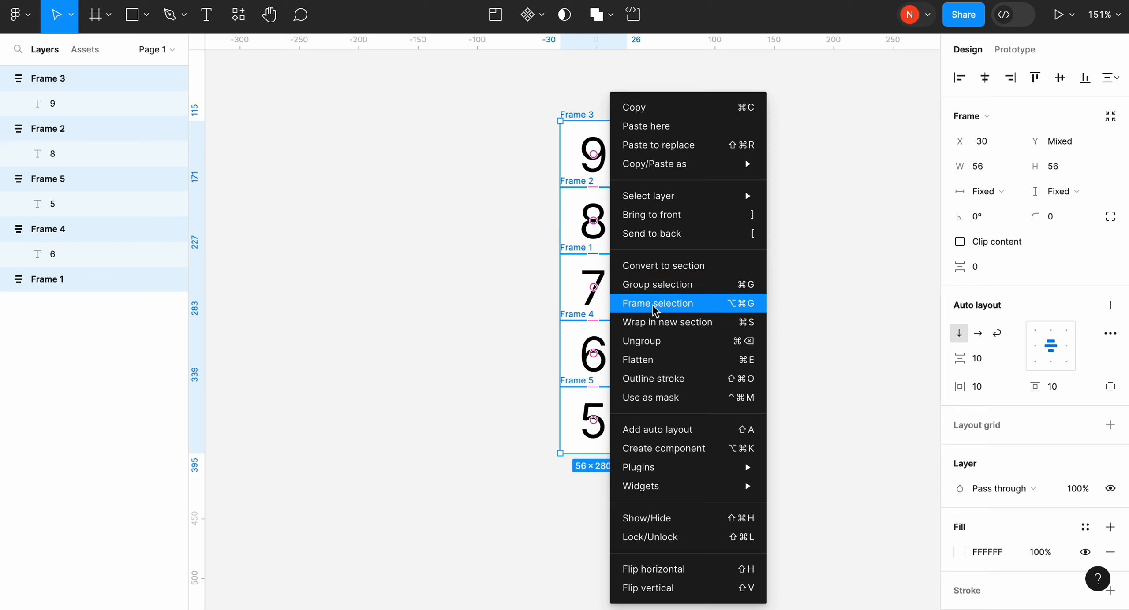
click(657, 304)
text(Numbers)
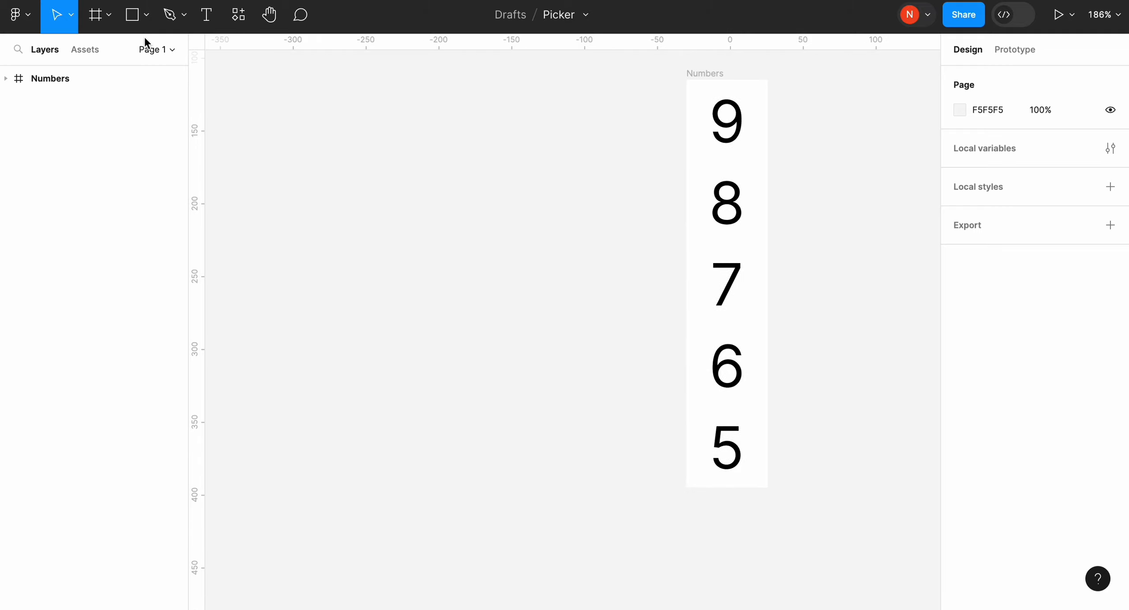
Step: Draw a black triangle, centred in a 56×56 auto layout frame filled C3E6FF
click(134, 15)
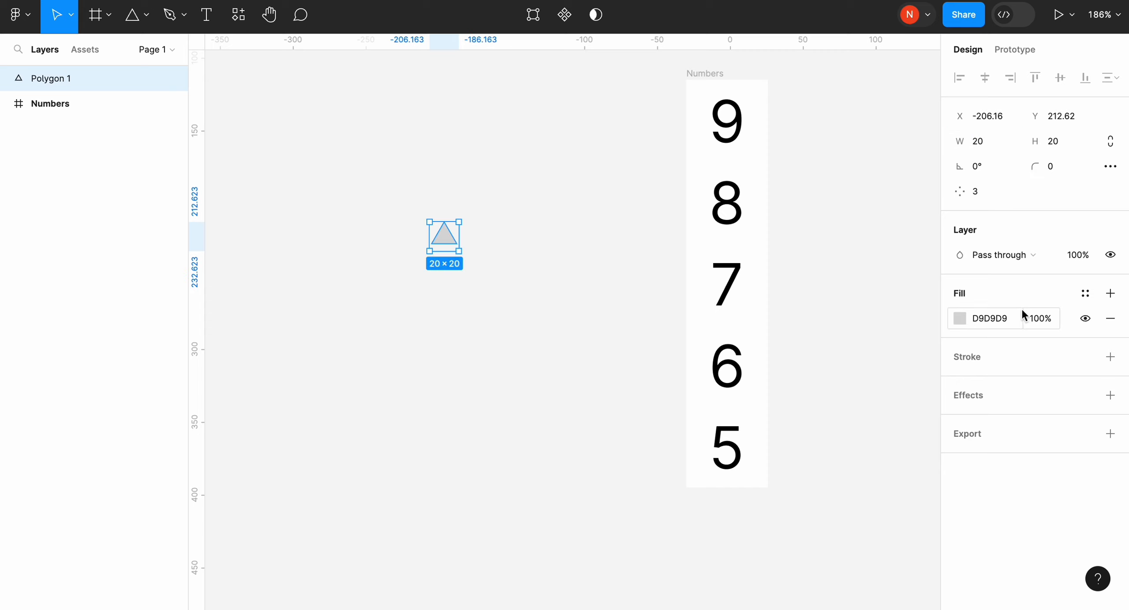
click(959, 319)
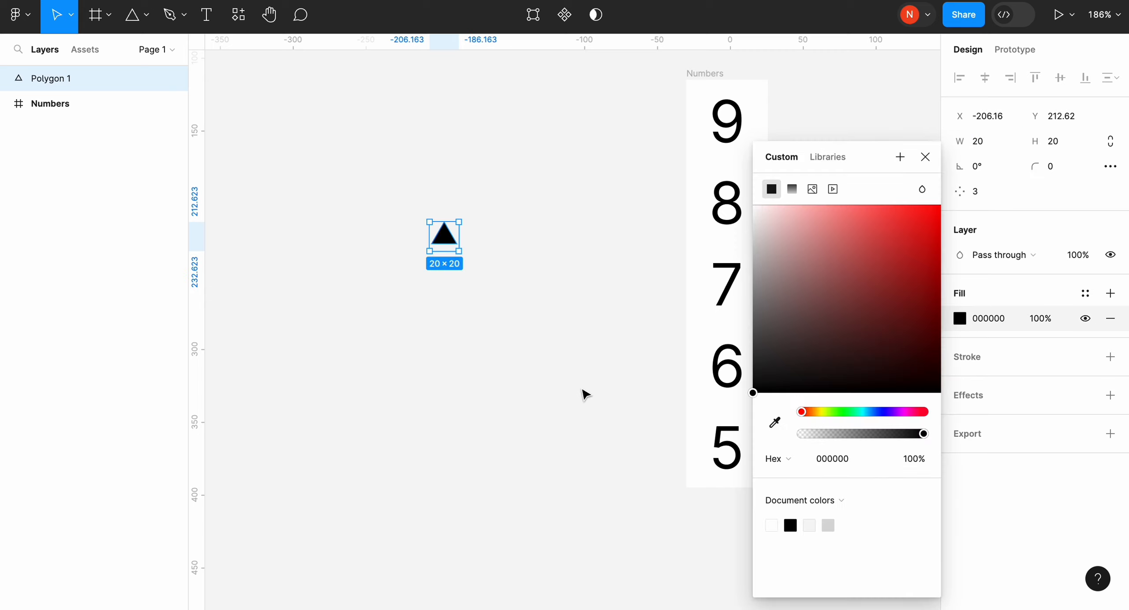
right_click(444, 240)
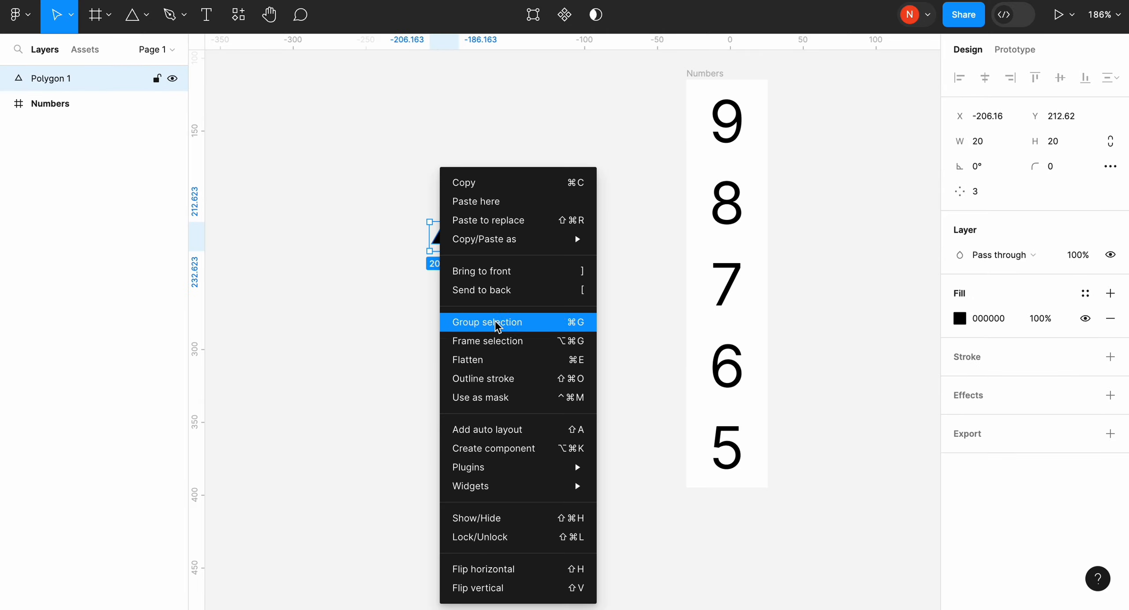
click(486, 430)
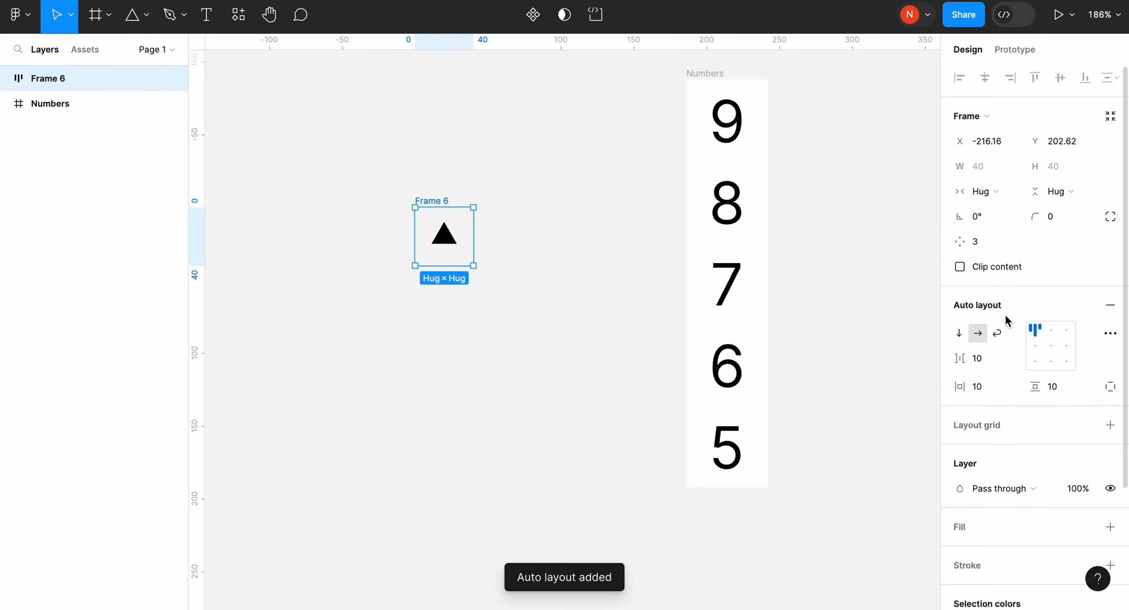
click(1051, 345)
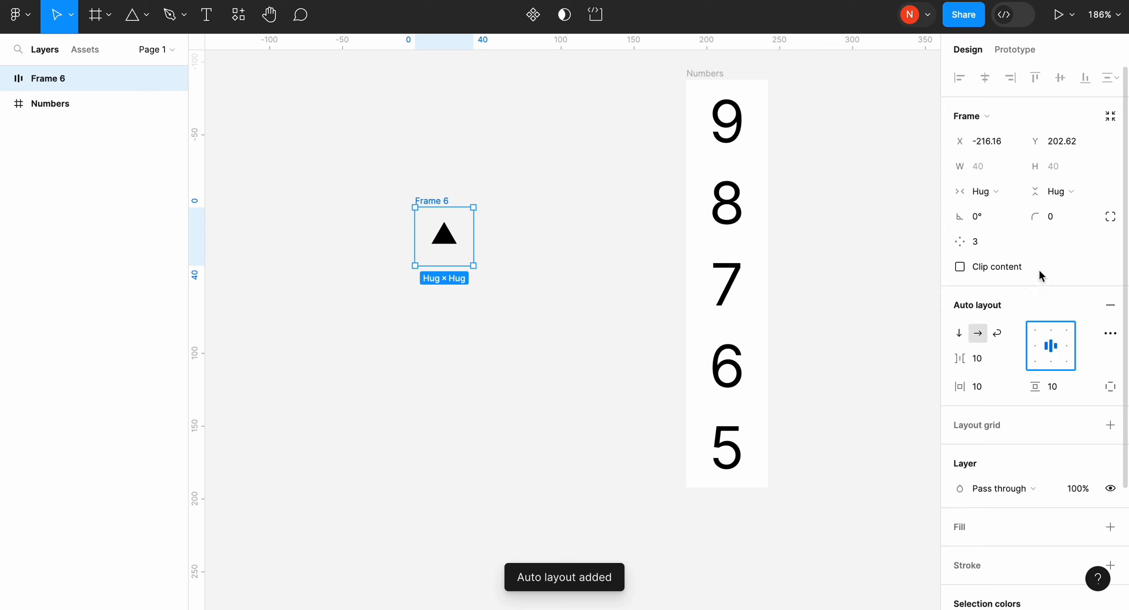
click(982, 166)
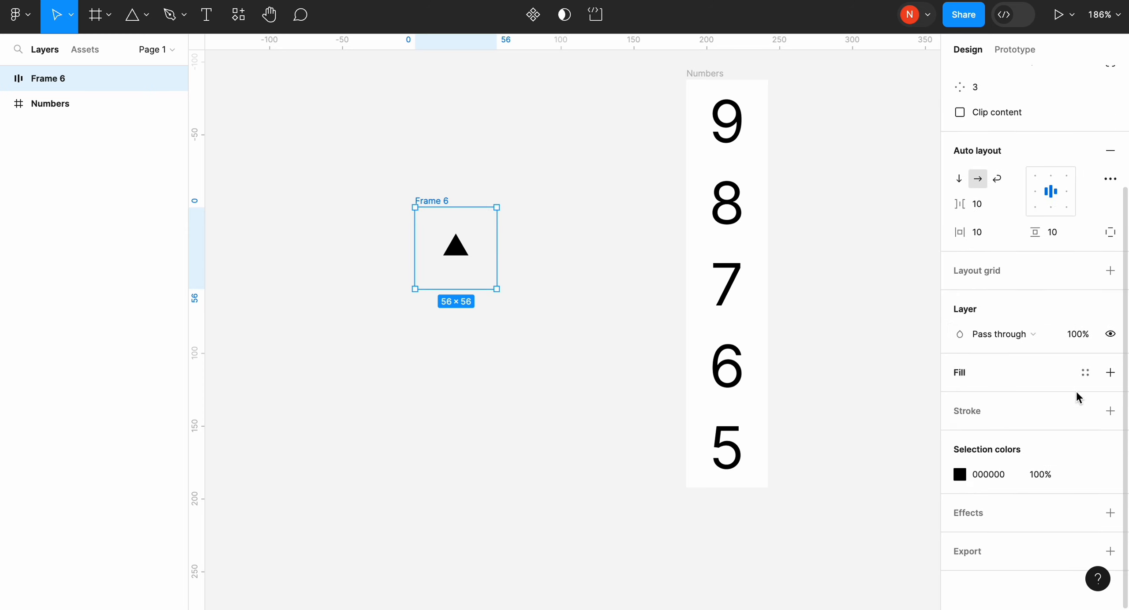
click(1110, 373)
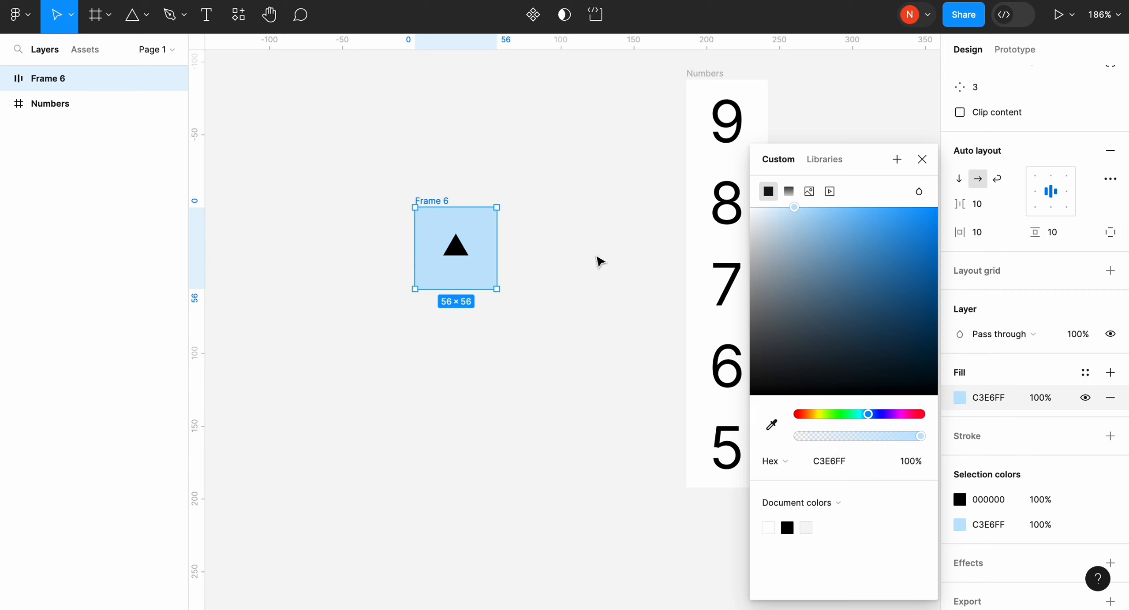
click(922, 159)
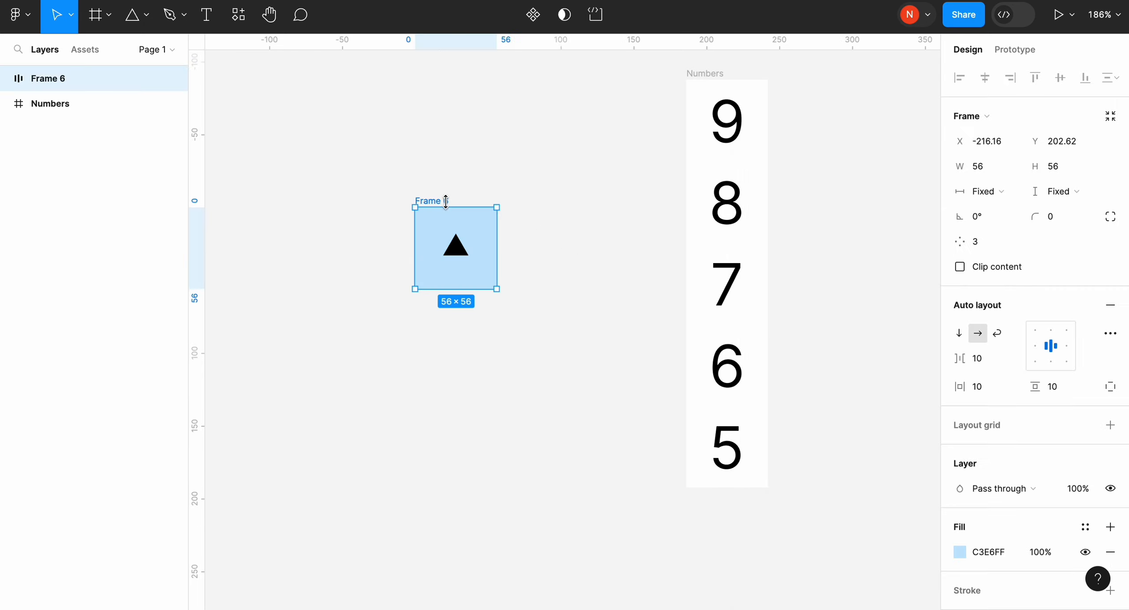
text(100)
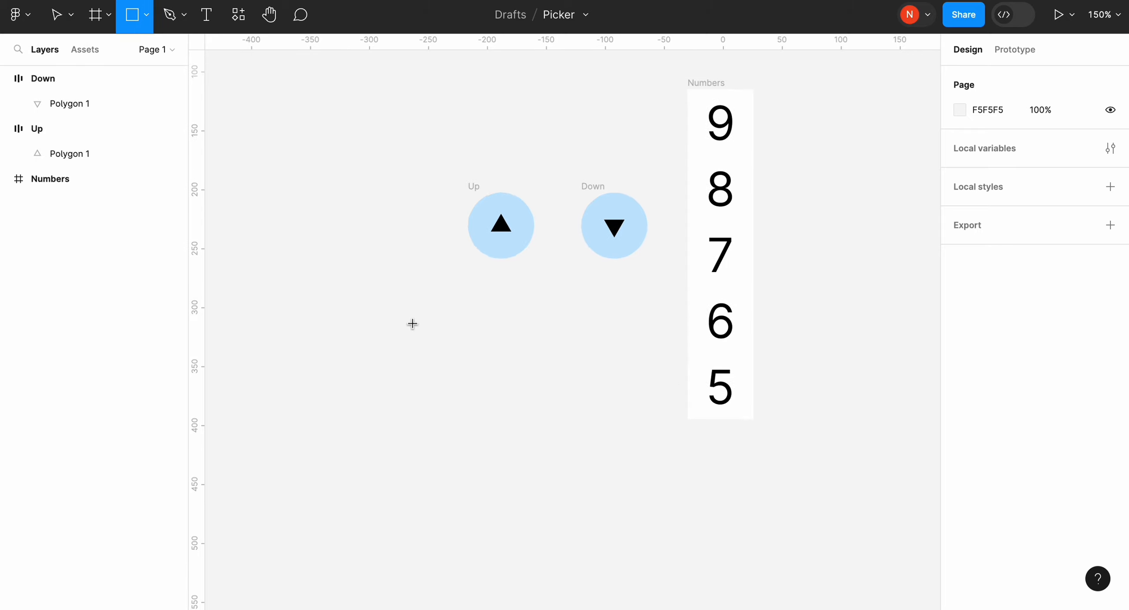
Step: Draw a new rectangle on the canvas
drag(299, 302, 695, 382)
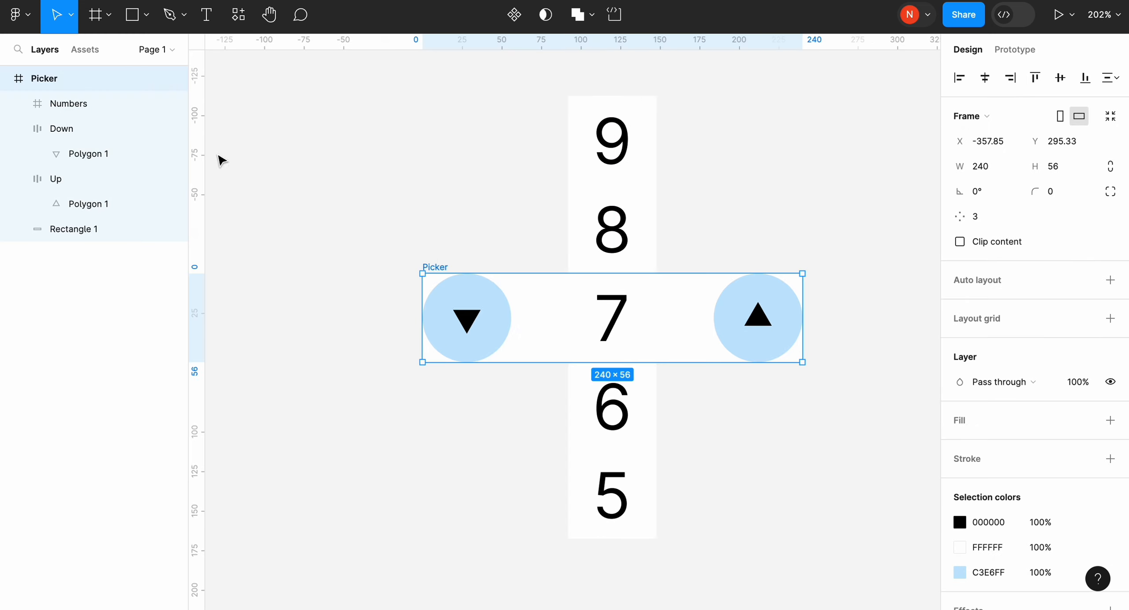
mouse_move(75, 92)
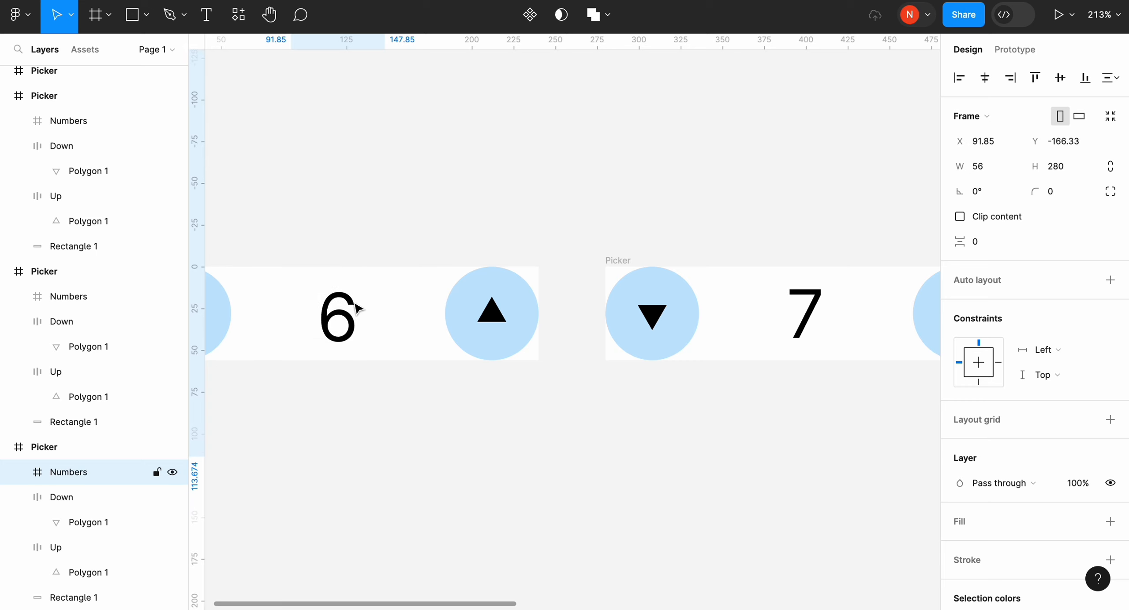
Step: Slide a Picker copy's Numbers column so the digit 6 shows
drag(338, 314, 338, 310)
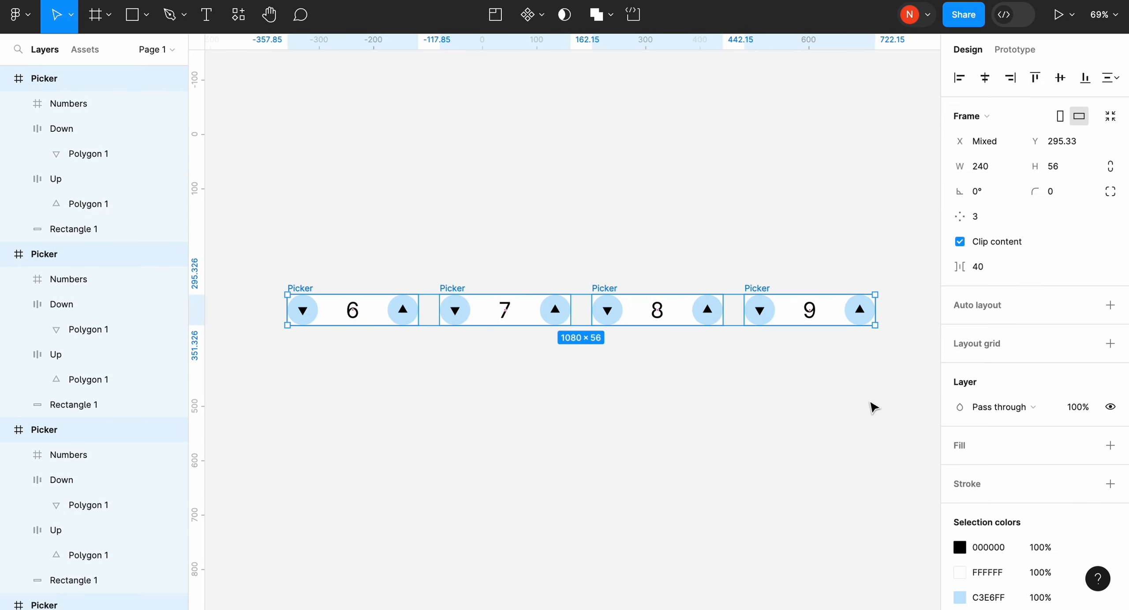
Step: Combine the four pickers into a Picker component set and select the 6 variant
click(528, 14)
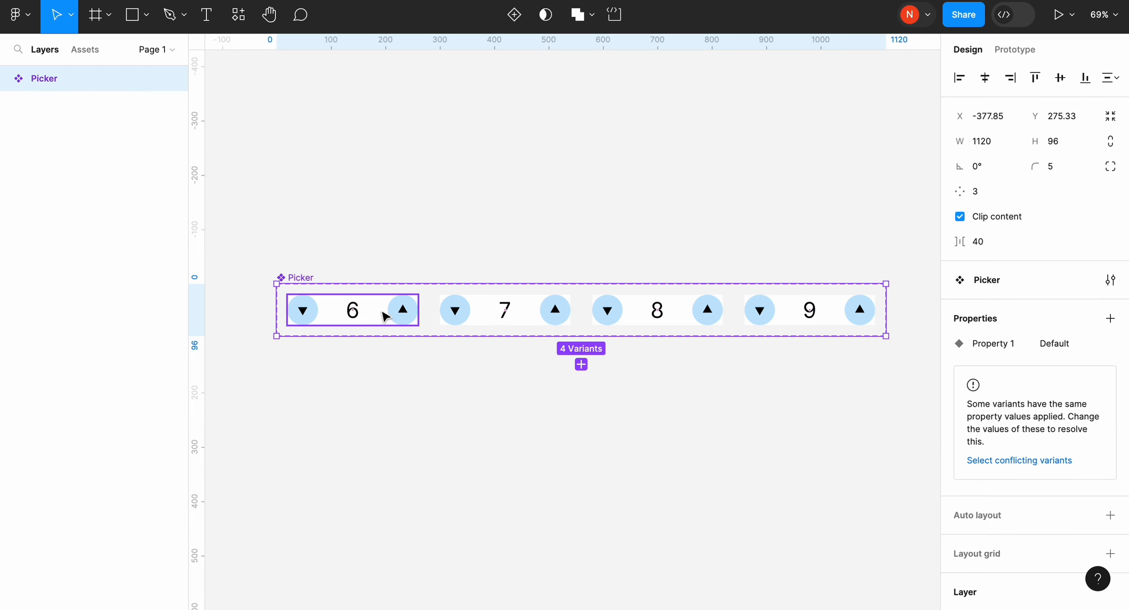
click(1015, 50)
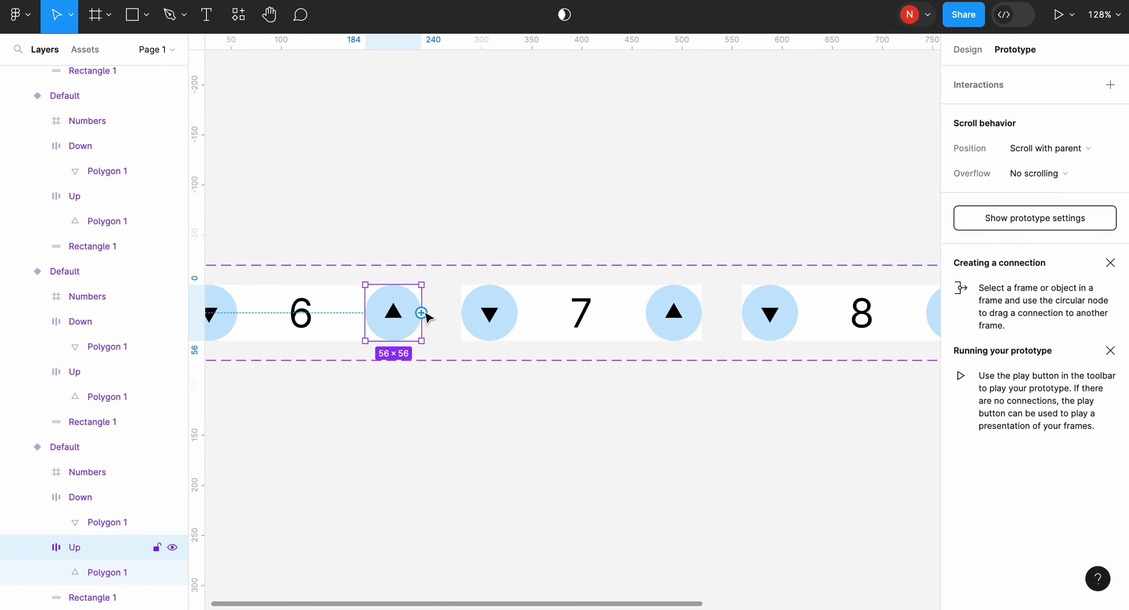
Step: Connect the 6 variant's up arrow to the 7 variant
drag(423, 313, 489, 313)
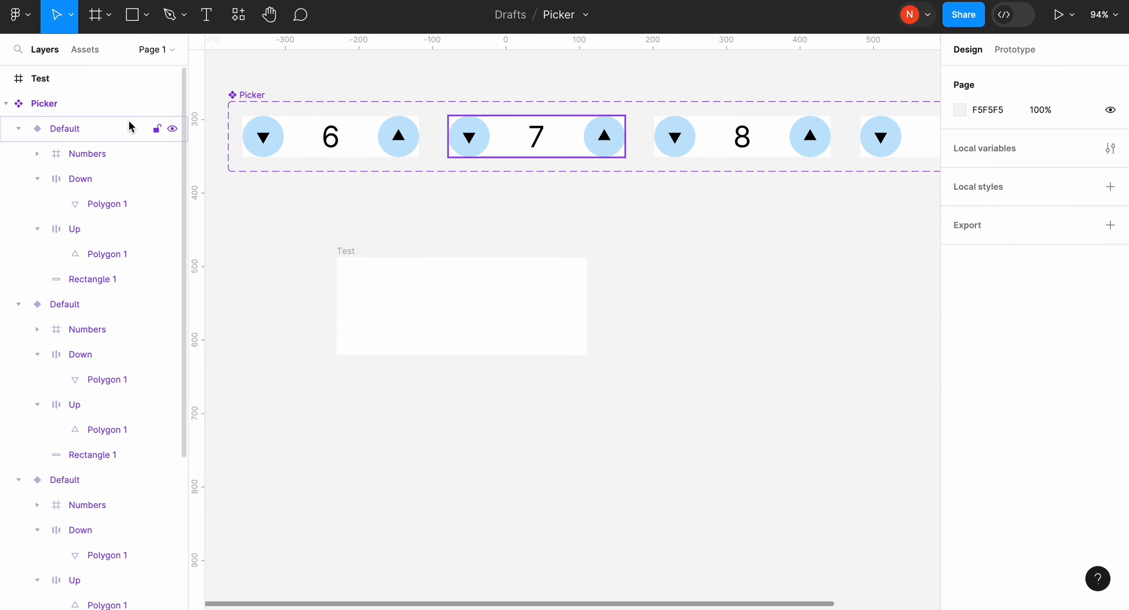
Step: Open the local components, preview the Test frame, and step the picker's number up
click(84, 50)
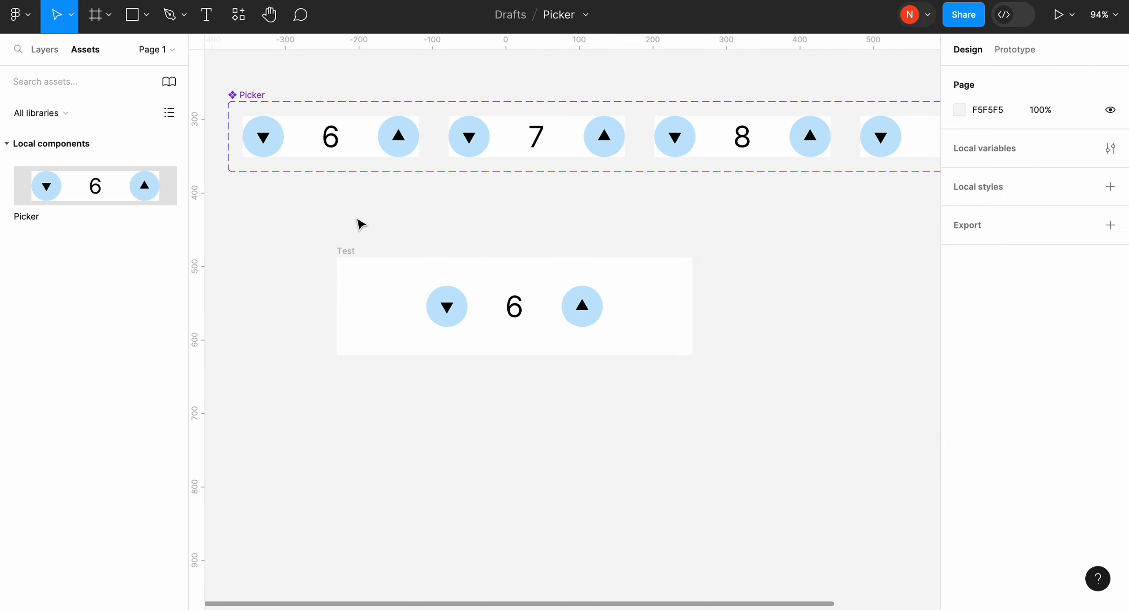
click(1072, 14)
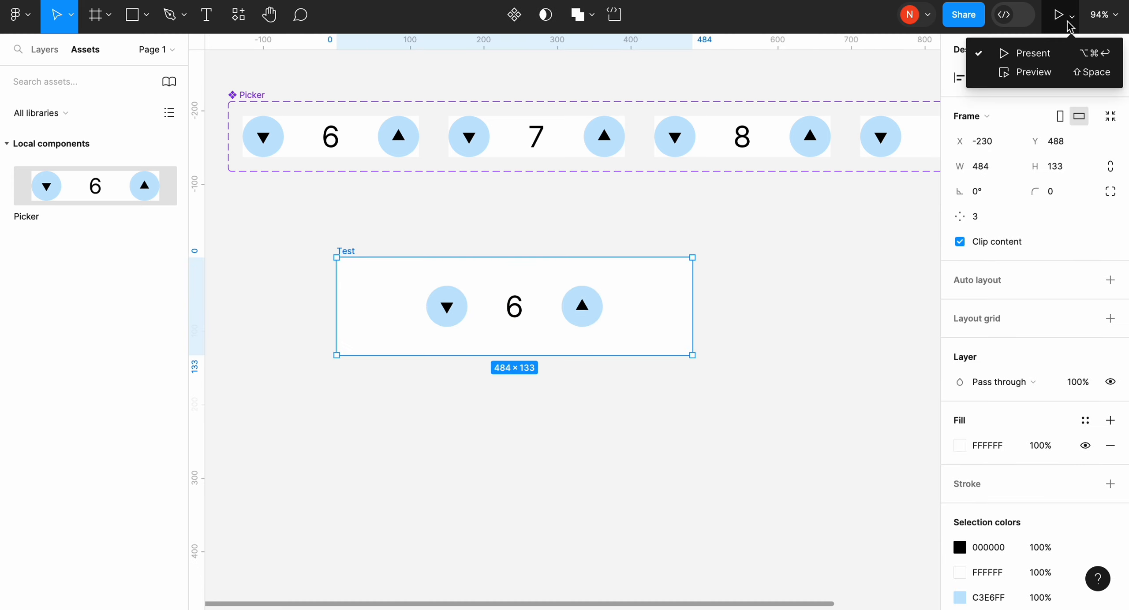
click(1007, 53)
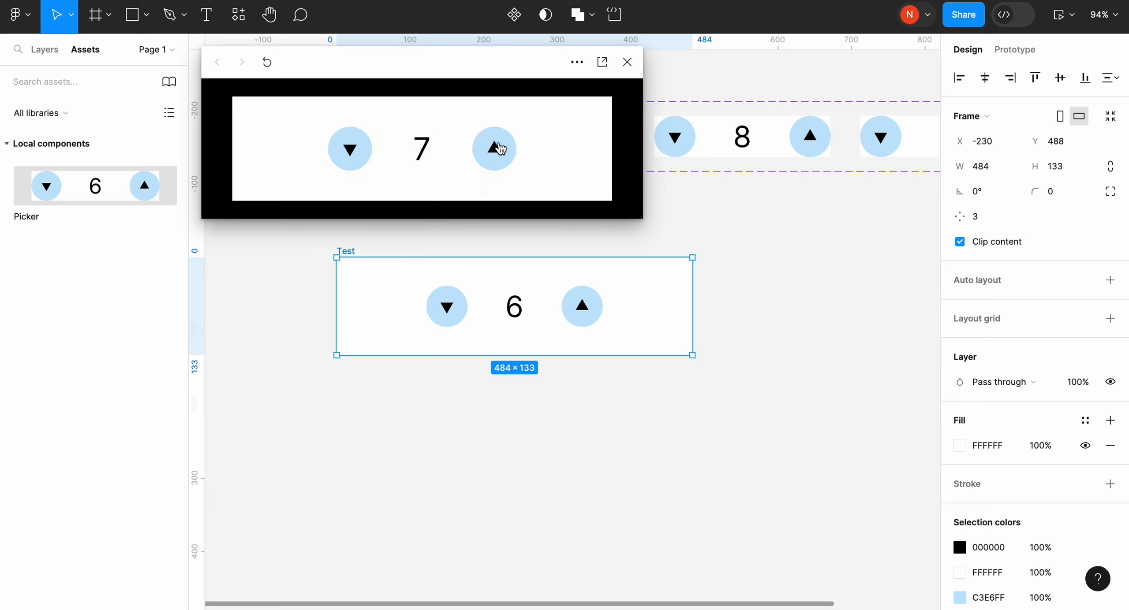
click(494, 149)
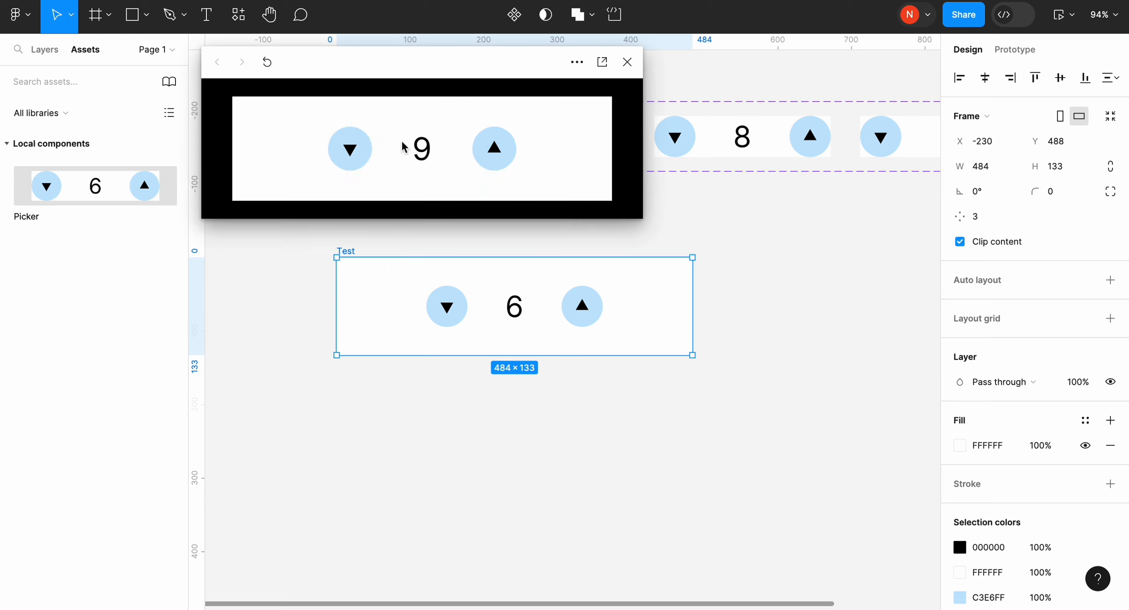